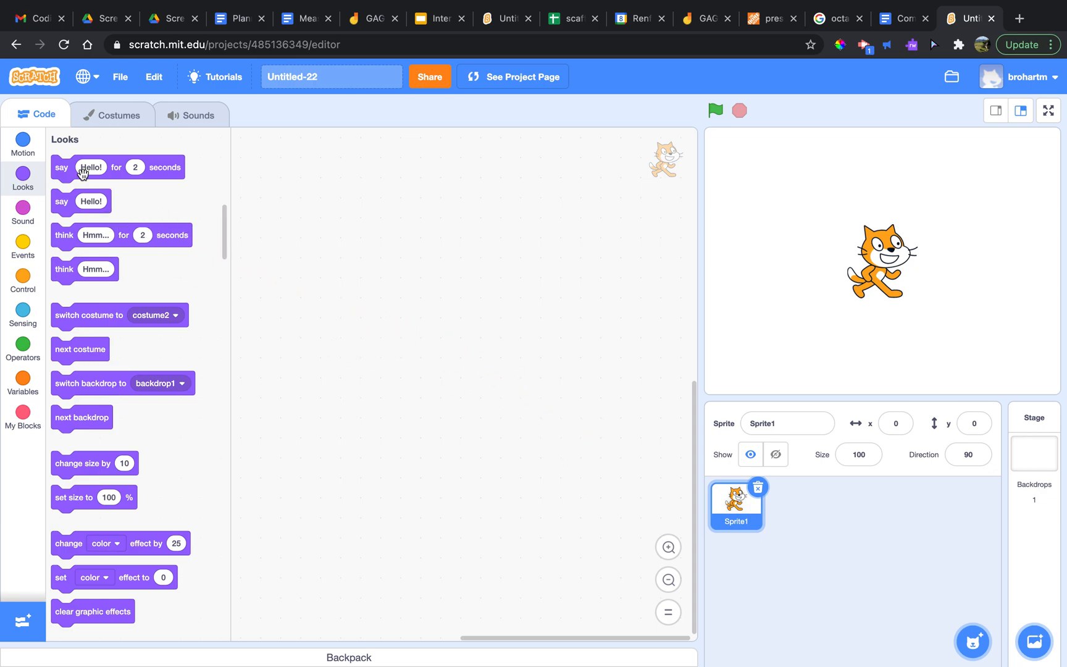
# Step: Show the Motion blocks and drag the cat sprite to x -81, y -73 on the stage
pyautogui.click(23, 144)
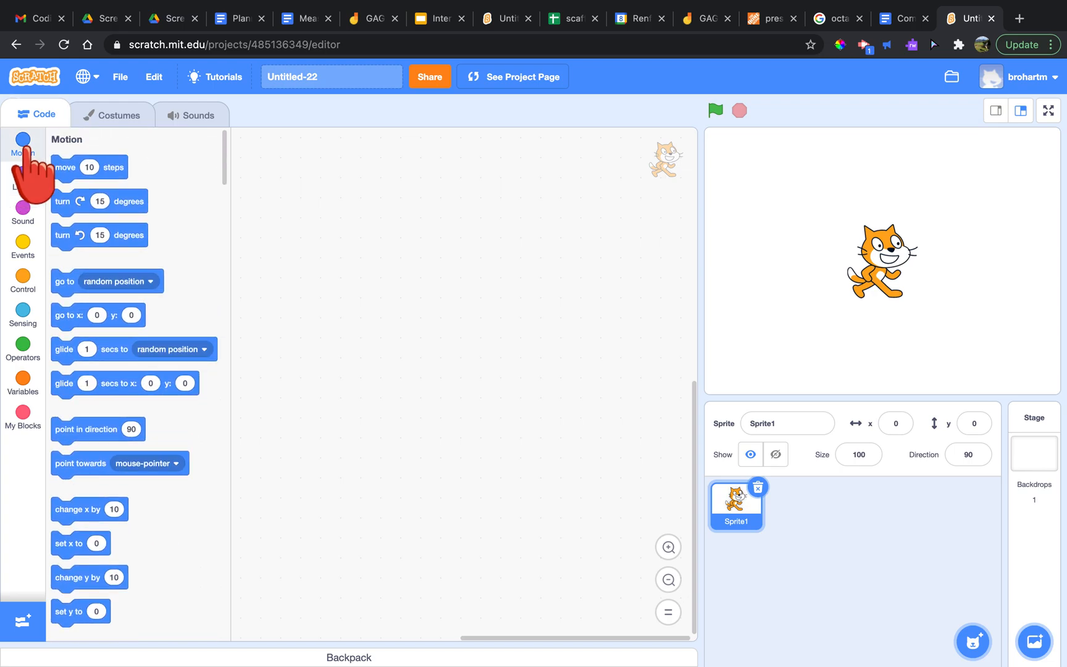
pyautogui.moveTo(196, 219)
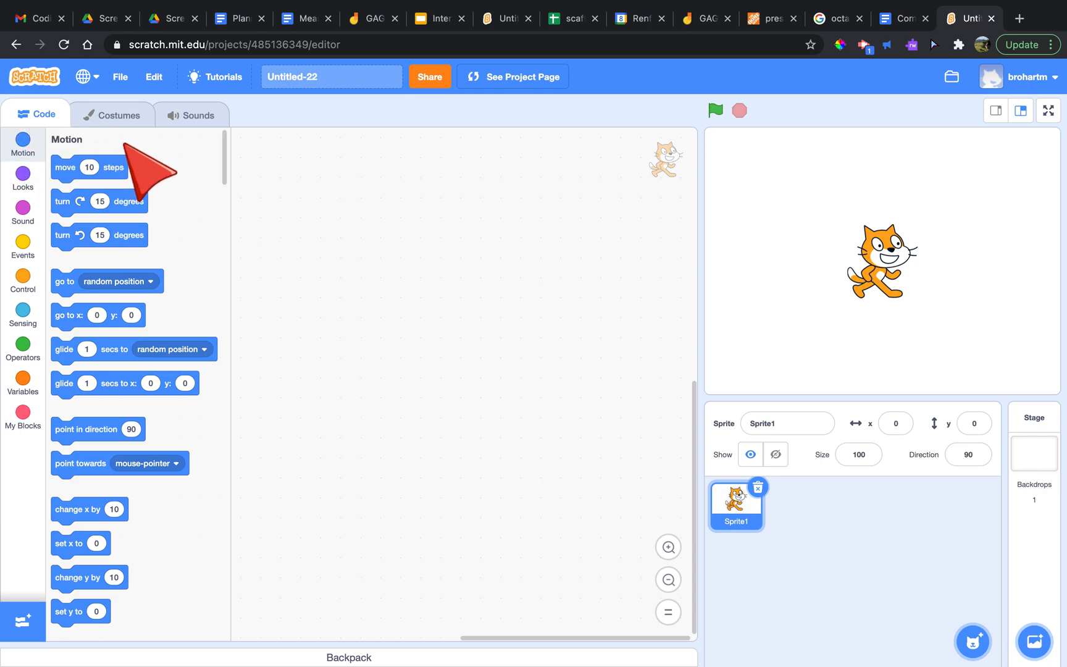
pyautogui.moveTo(211, 207)
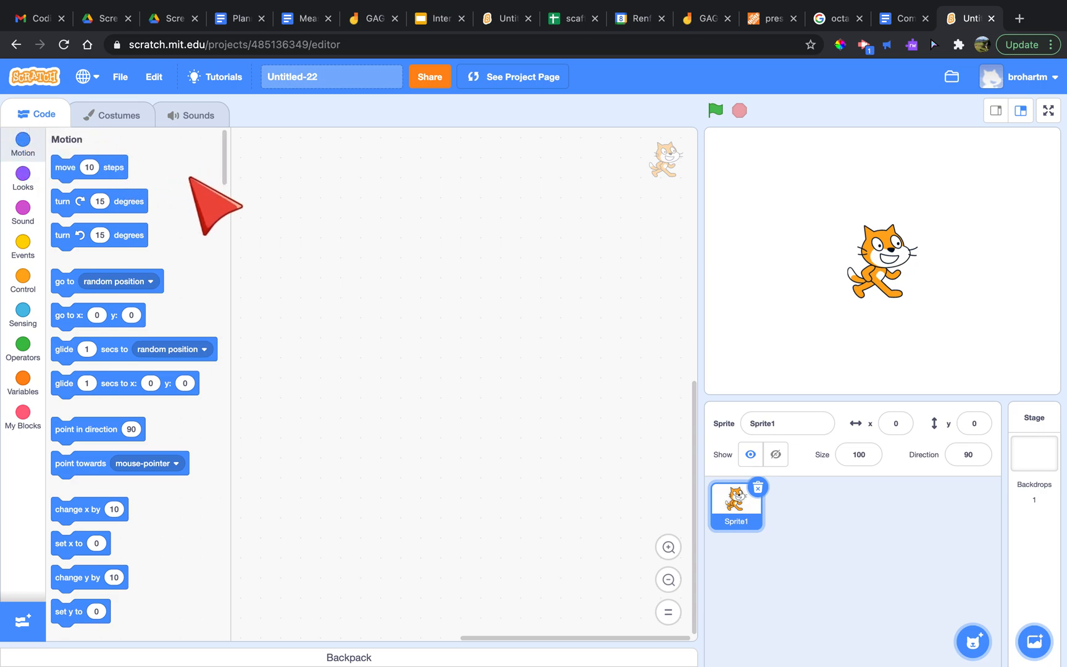
pyautogui.moveTo(217, 279)
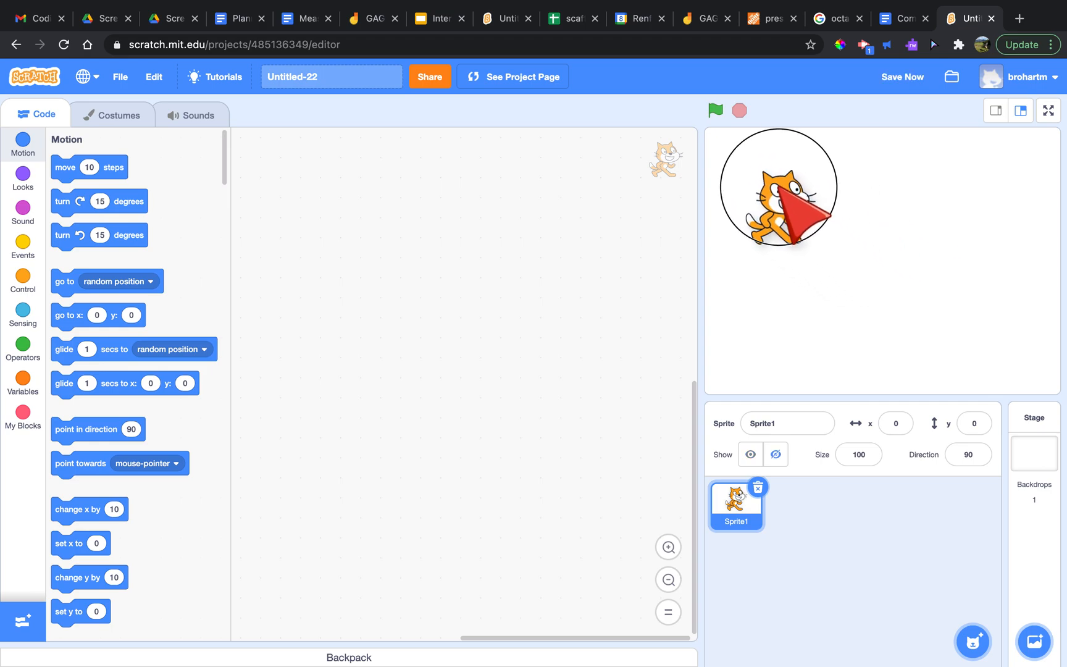
pyautogui.moveTo(778, 188); pyautogui.dragTo(1007, 348)
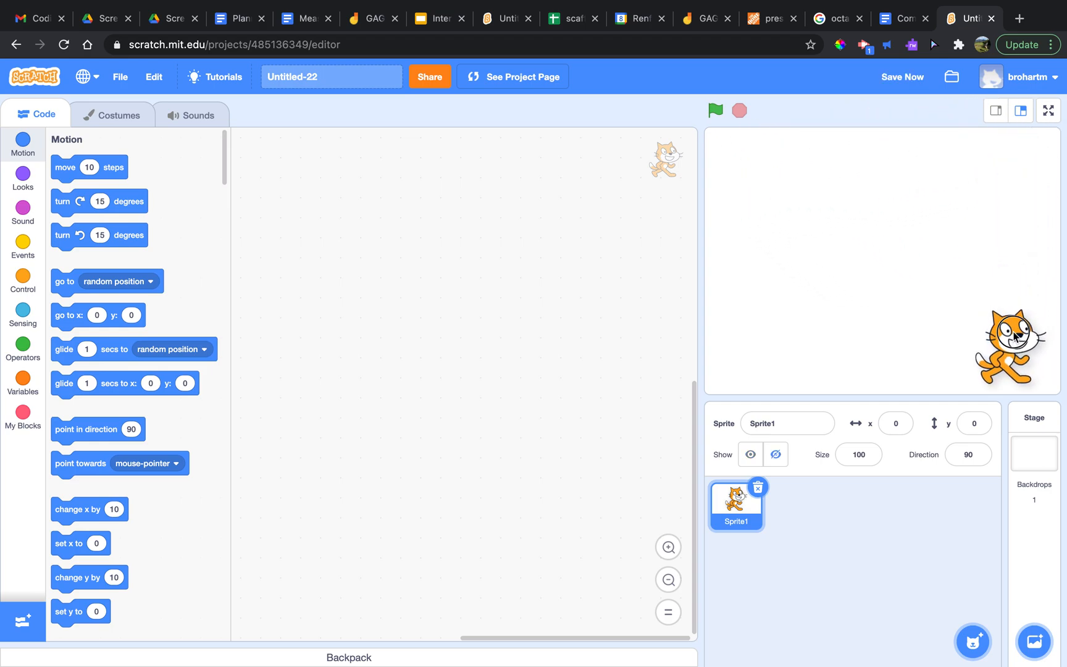
pyautogui.moveTo(1011, 343); pyautogui.dragTo(819, 315)
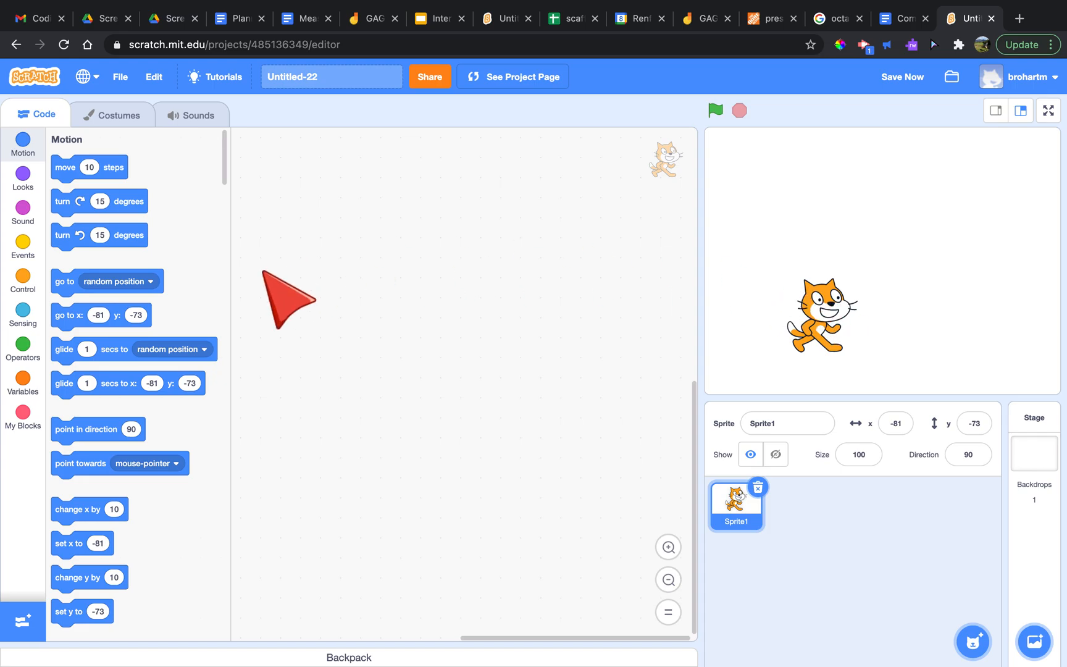
# Step: Show the Looks blocks in the palette
pyautogui.click(22, 178)
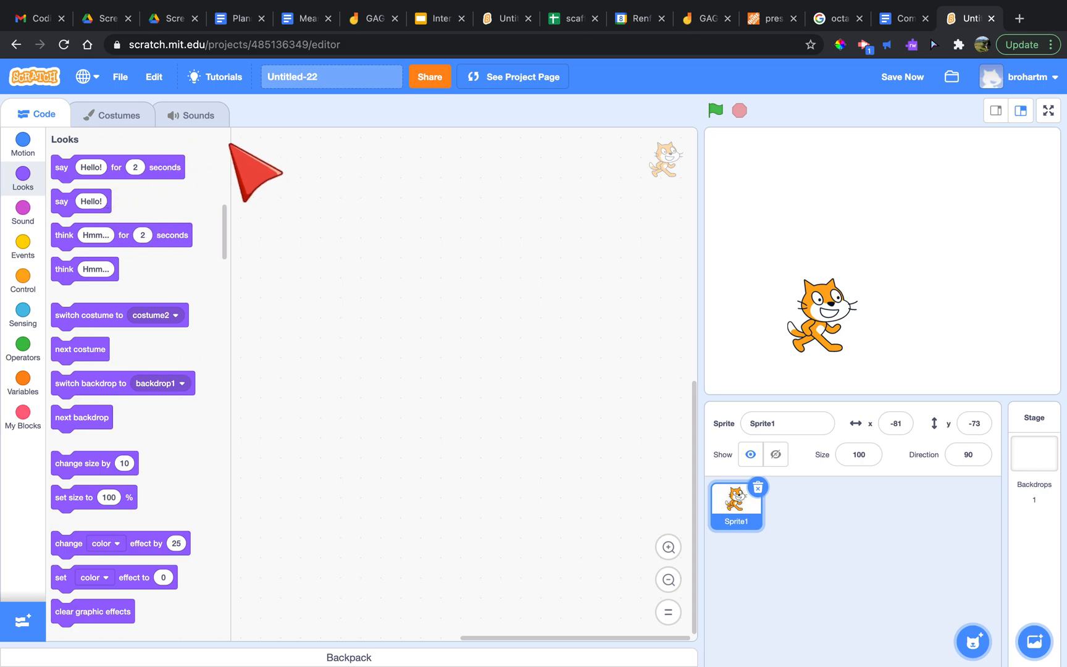
pyautogui.moveTo(215, 181)
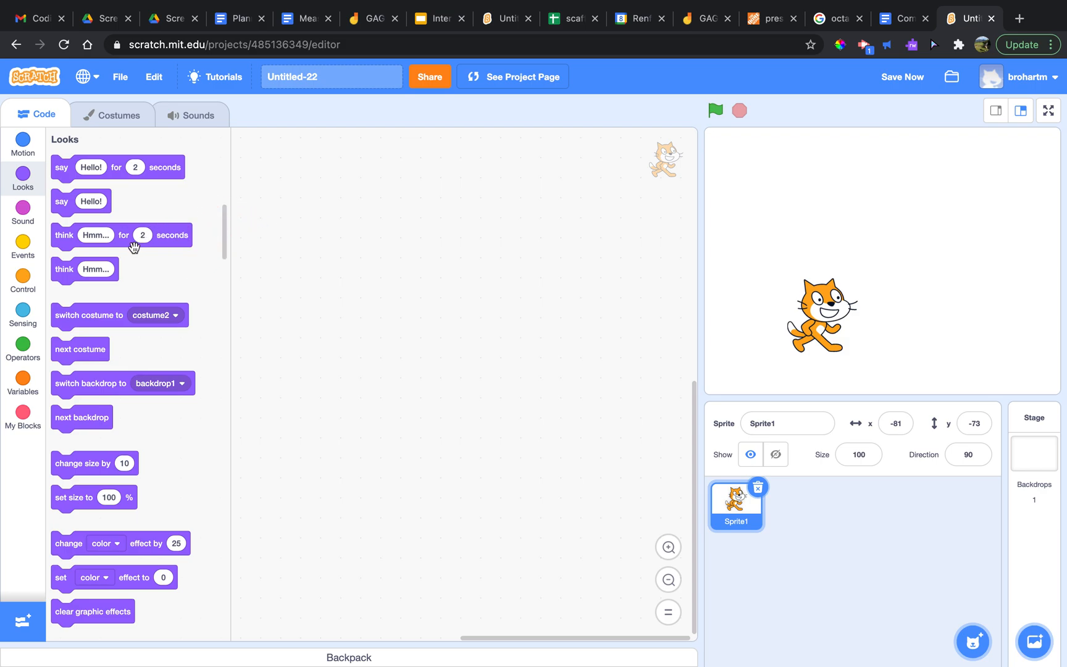
pyautogui.moveTo(249, 310)
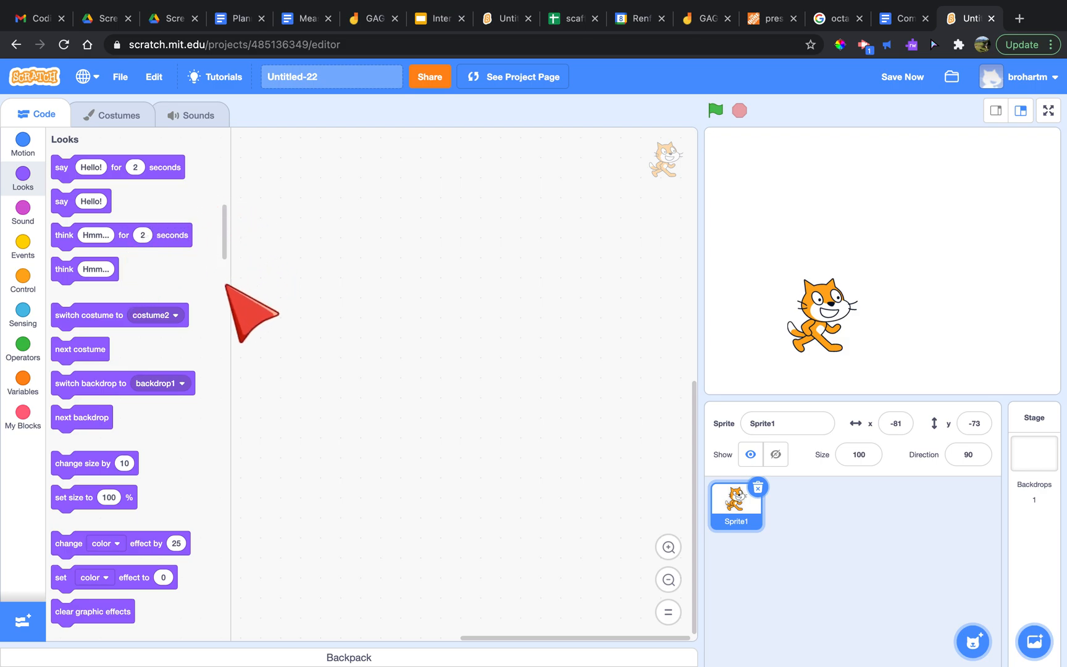
pyautogui.moveTo(265, 343)
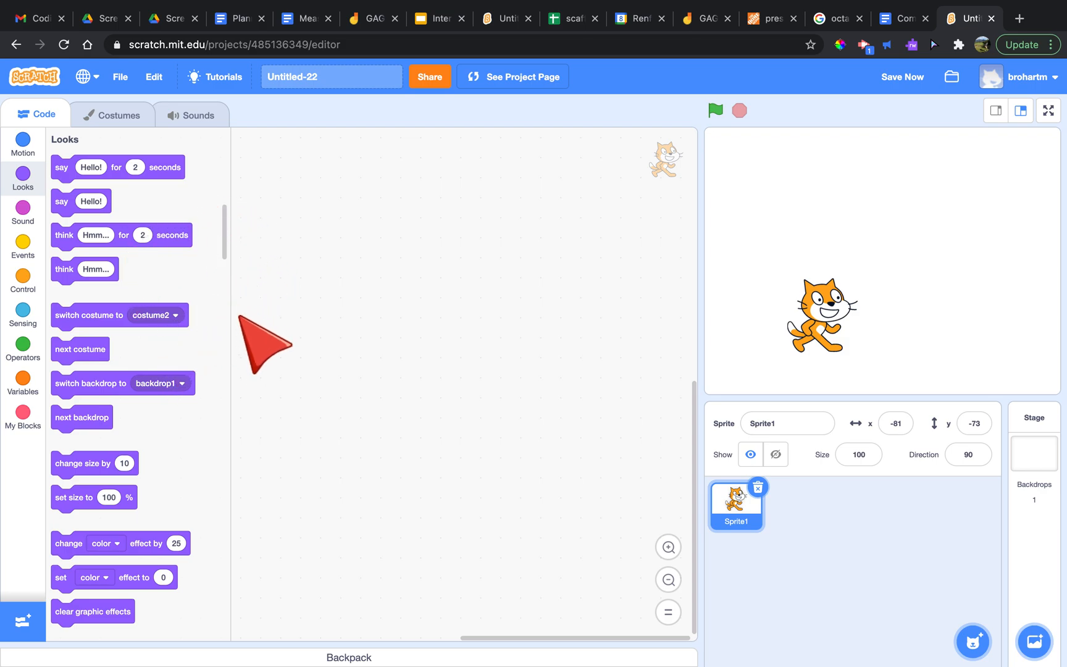
pyautogui.moveTo(252, 413)
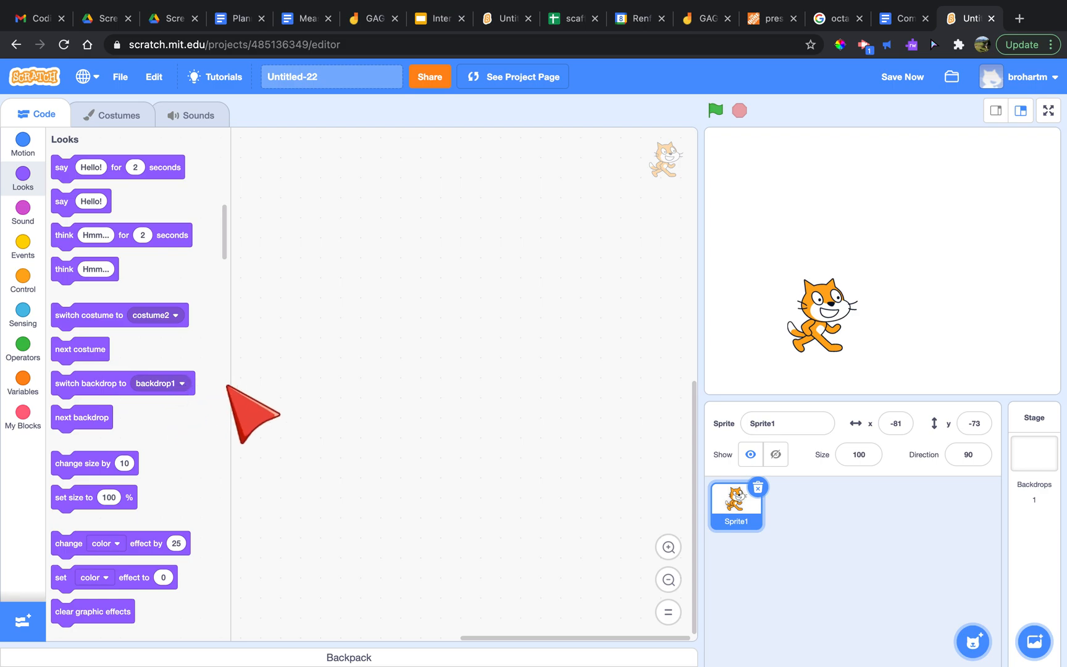
pyautogui.moveTo(290, 296)
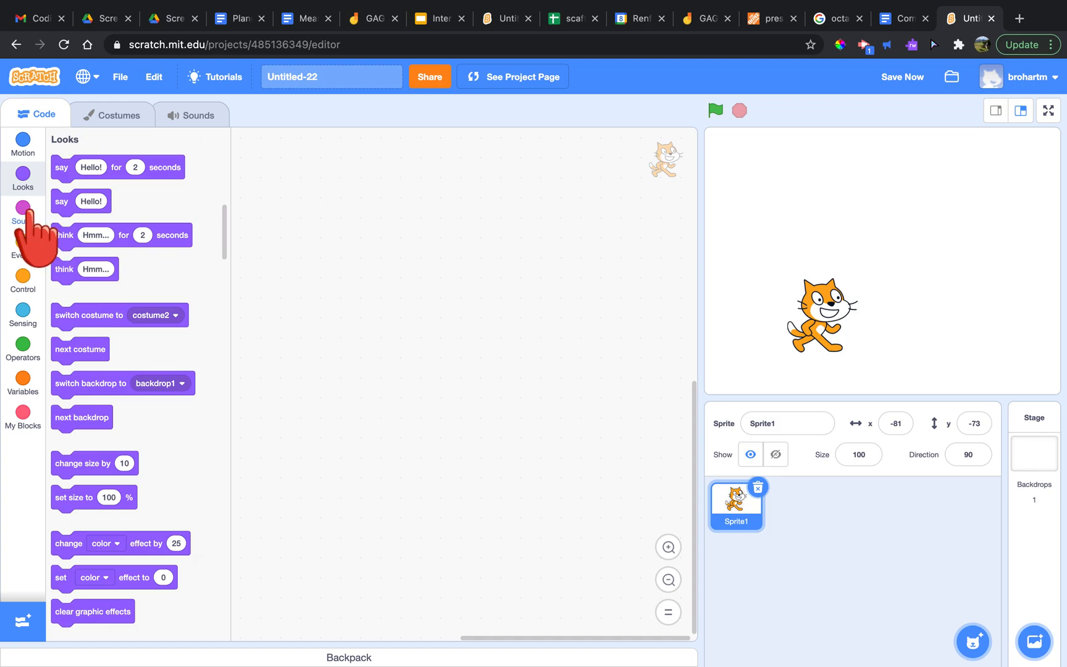
# Step: Show the Sound blocks in the palette
pyautogui.click(22, 215)
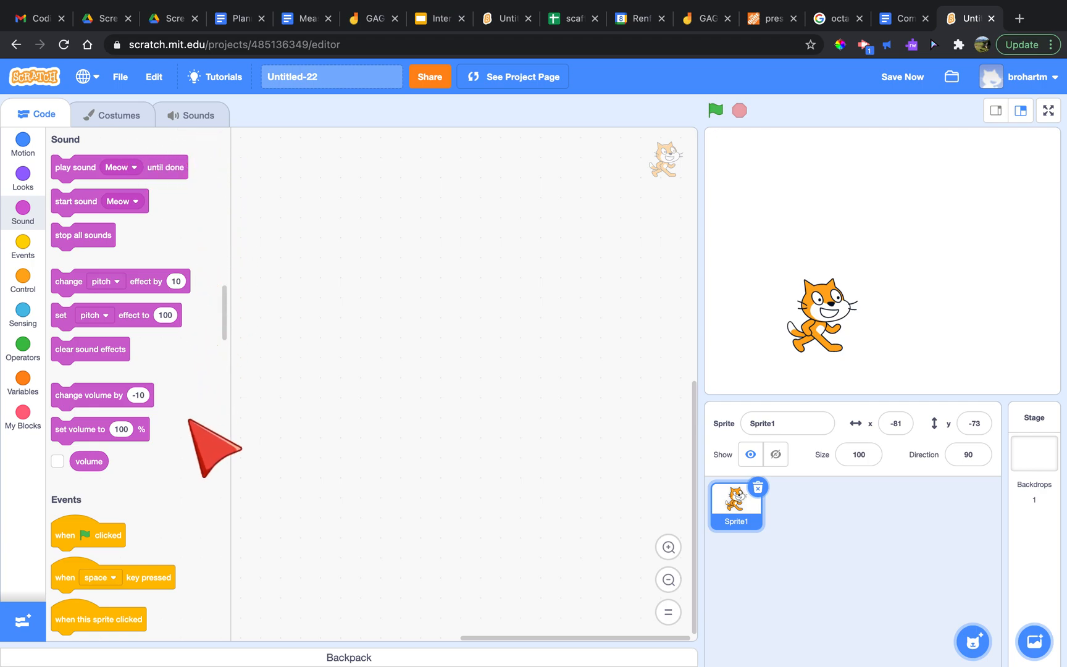
pyautogui.moveTo(102, 510)
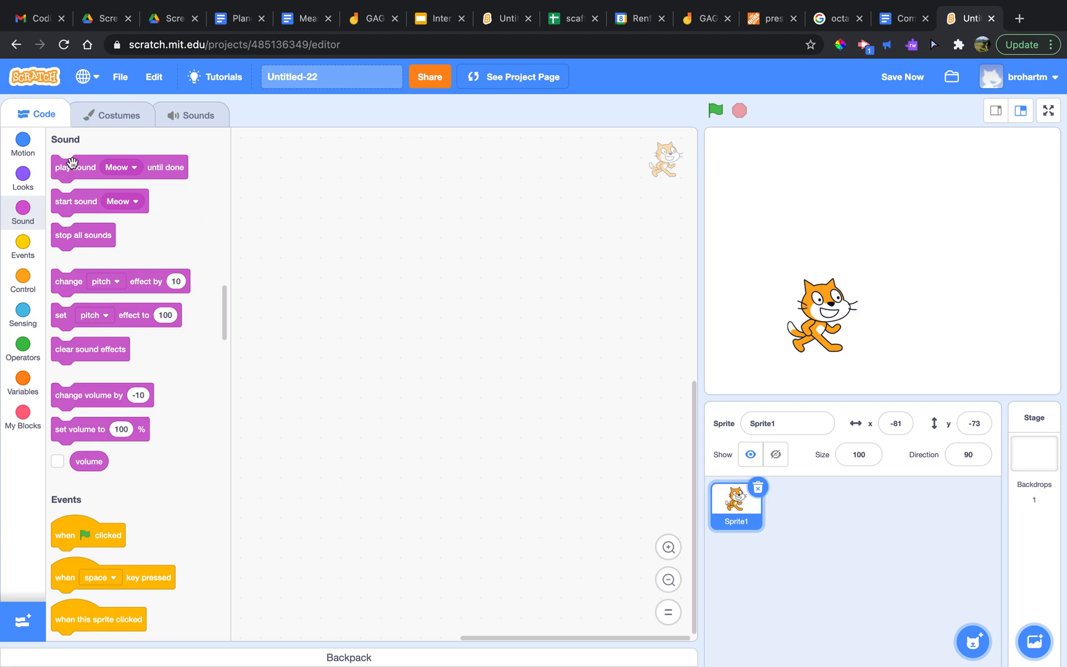
pyautogui.moveTo(248, 334)
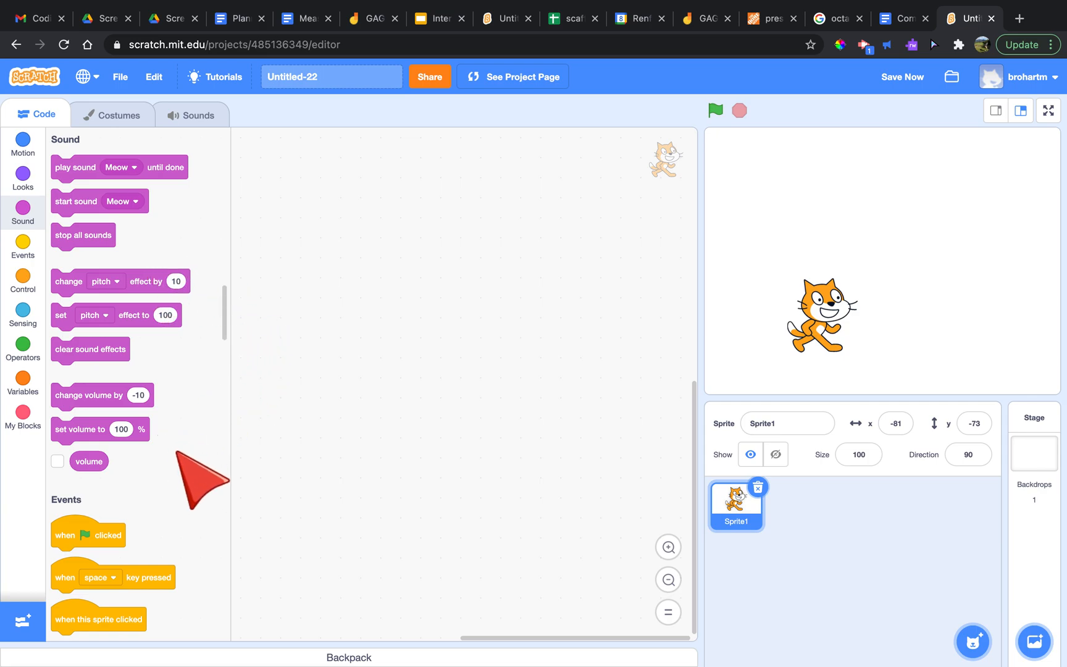
pyautogui.moveTo(75, 496)
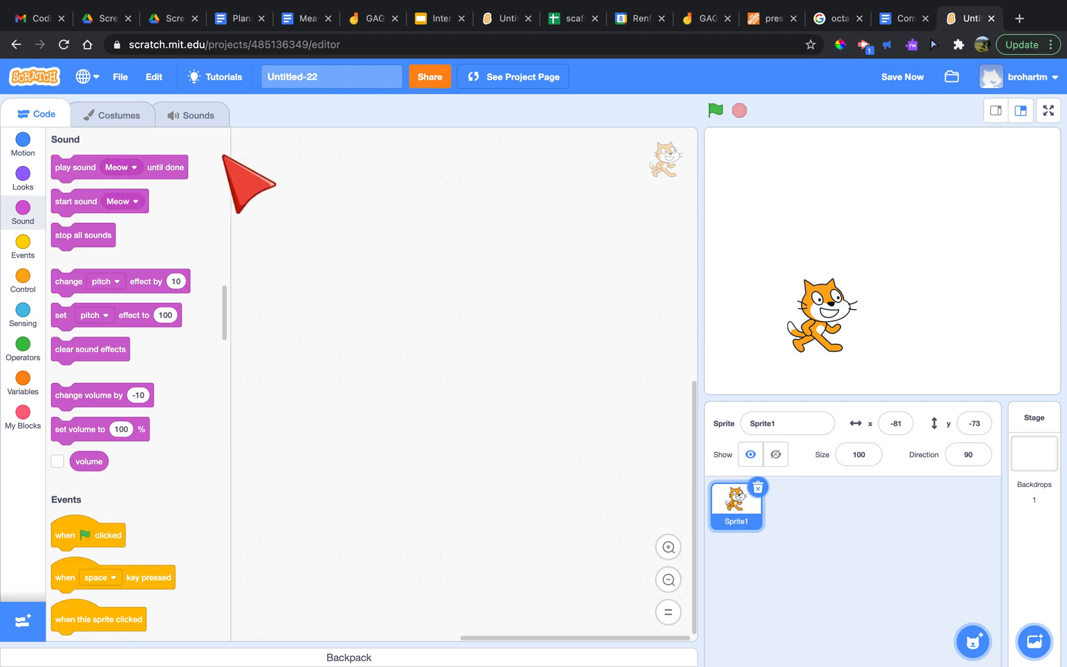
pyautogui.moveTo(130, 496)
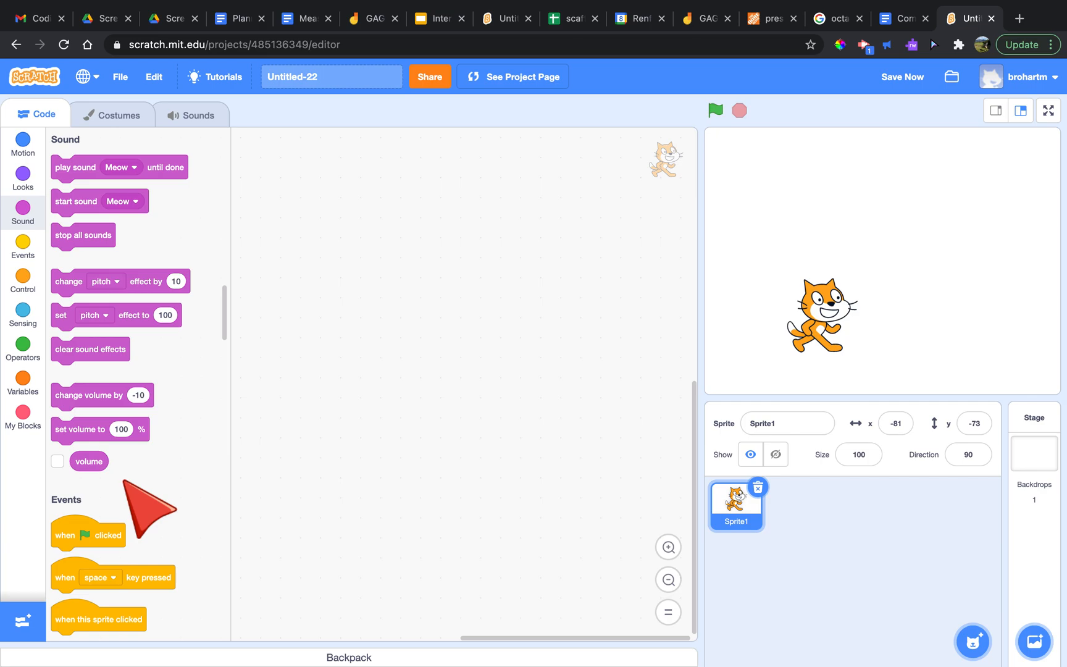
pyautogui.moveTo(81, 500)
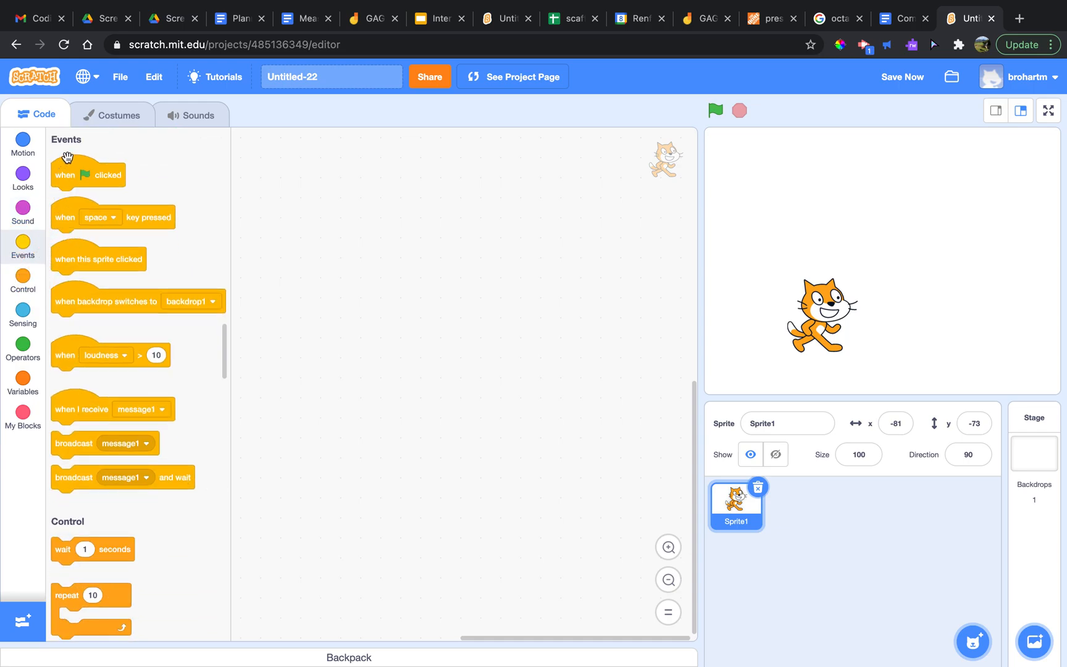
pyautogui.moveTo(80, 482)
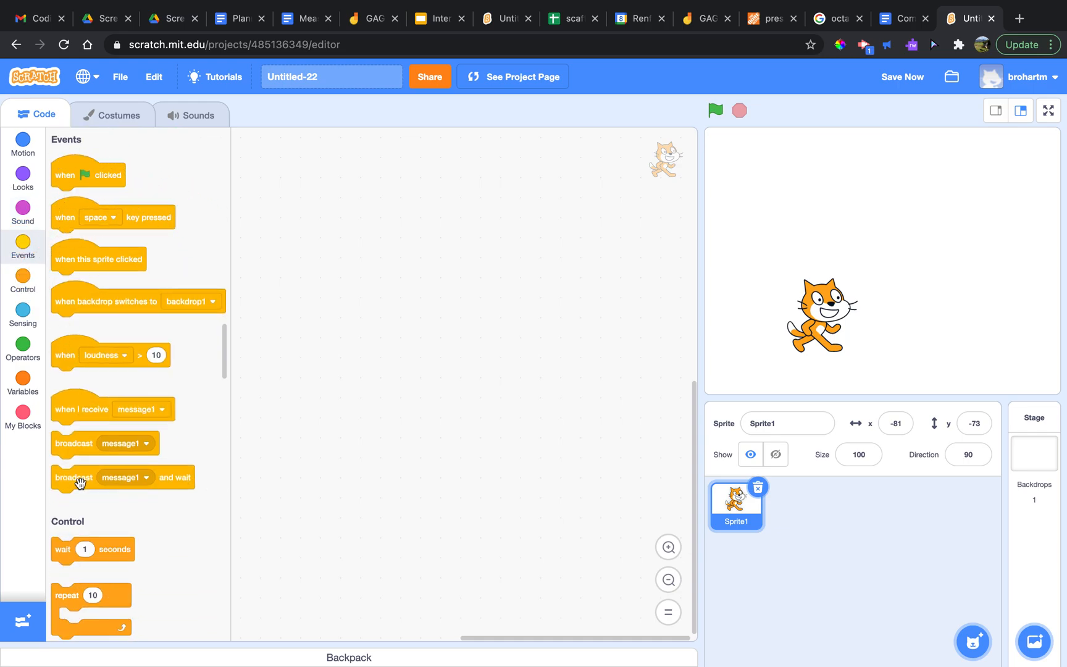
pyautogui.moveTo(142, 347)
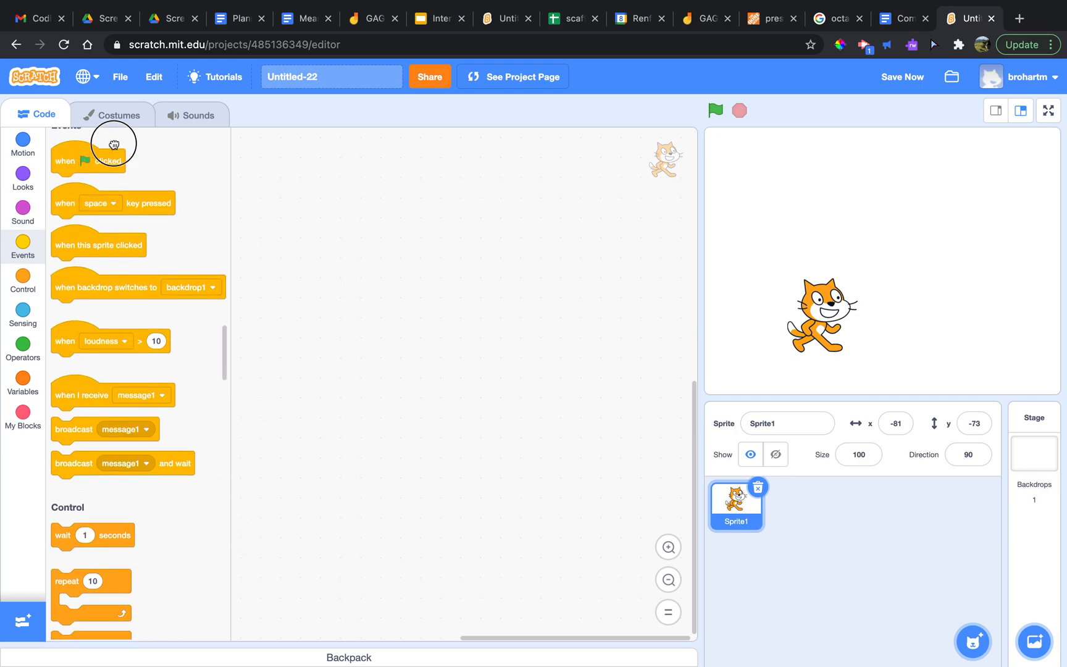
# Step: Place a 'when green flag clicked' block and snap 'move 10 steps' beneath it
pyautogui.moveTo(89, 162); pyautogui.dragTo(379, 174)
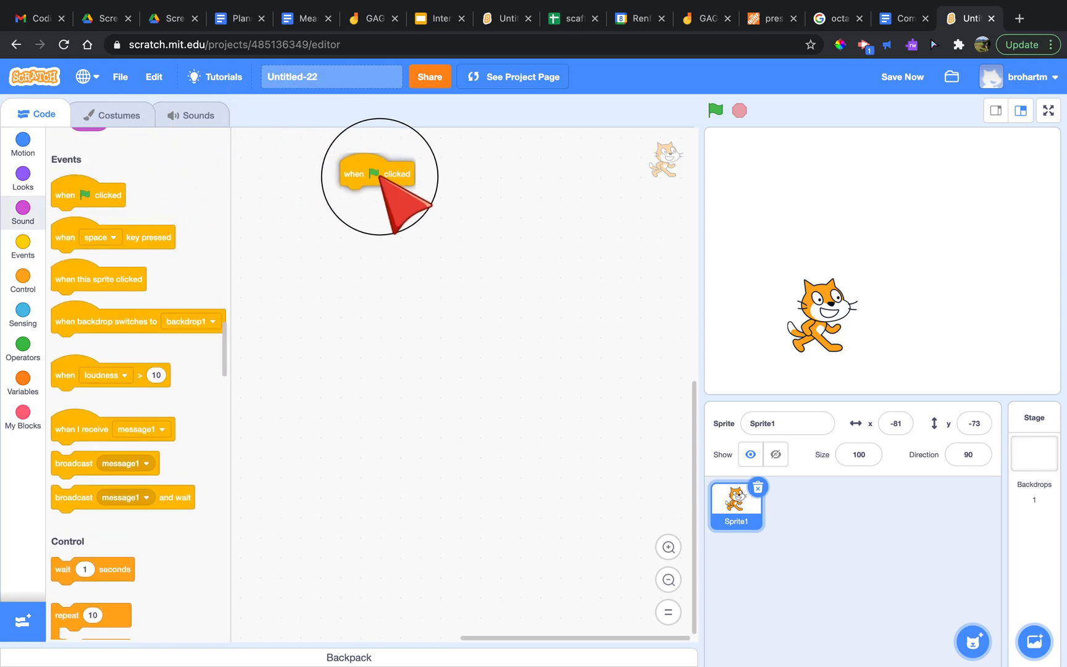
pyautogui.click(23, 144)
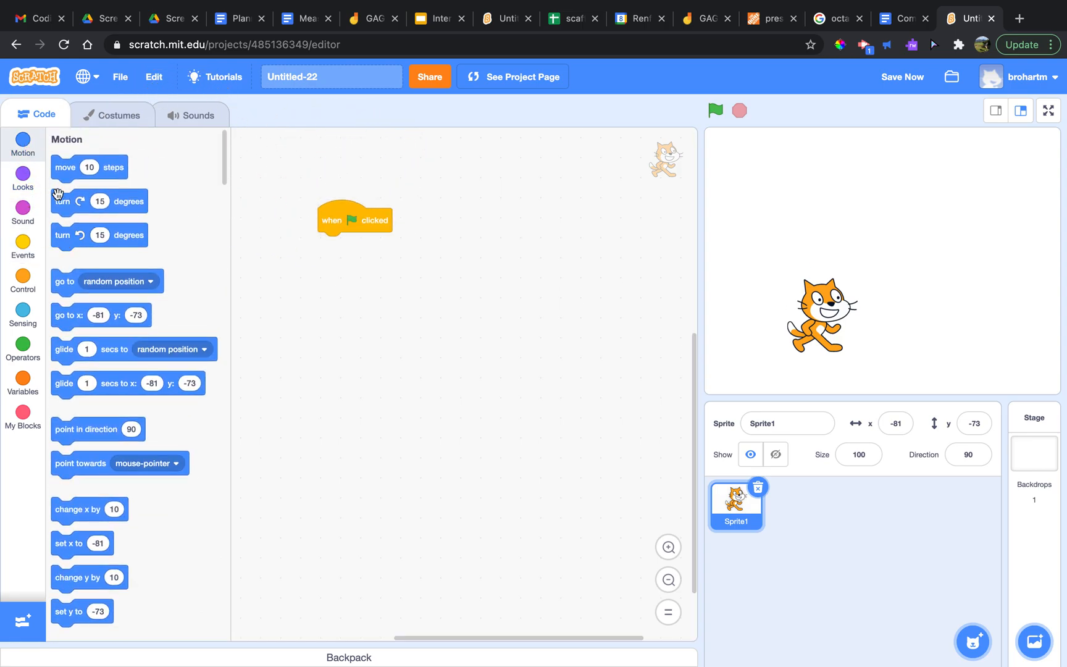
pyautogui.moveTo(89, 167); pyautogui.dragTo(368, 263)
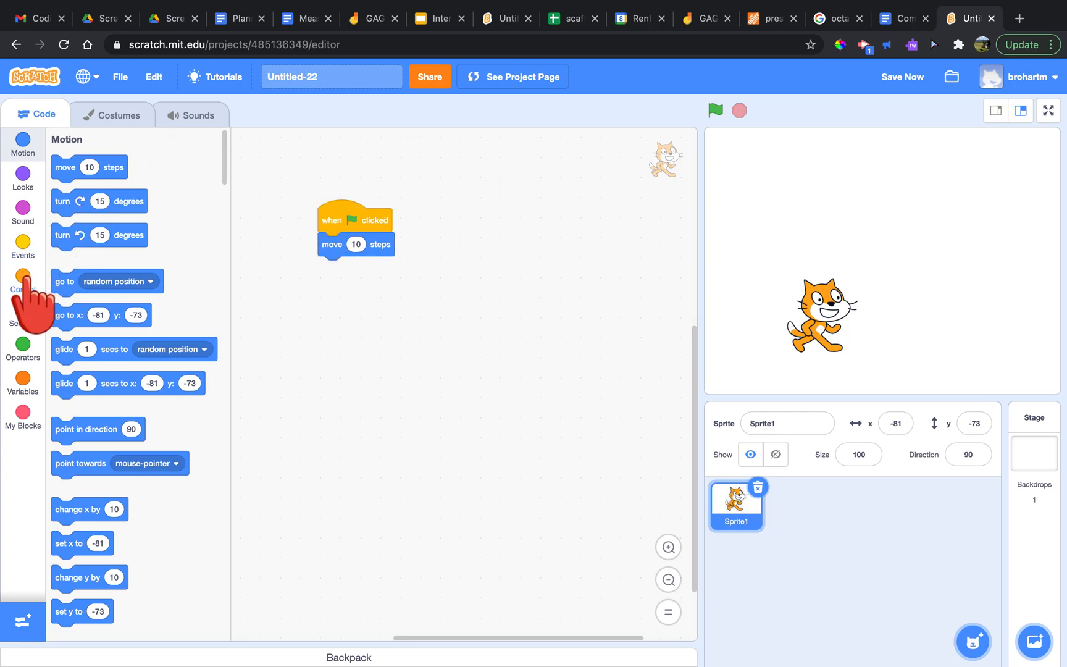
# Step: Show the Control blocks and scroll down to the clone blocks
pyautogui.click(23, 280)
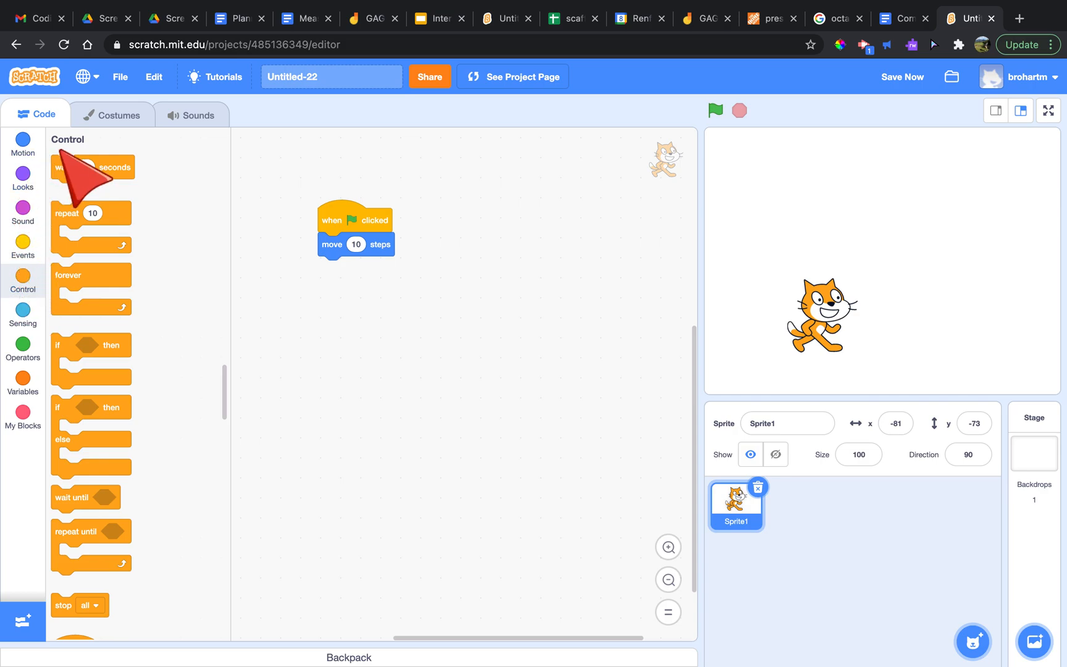
pyautogui.moveTo(179, 182)
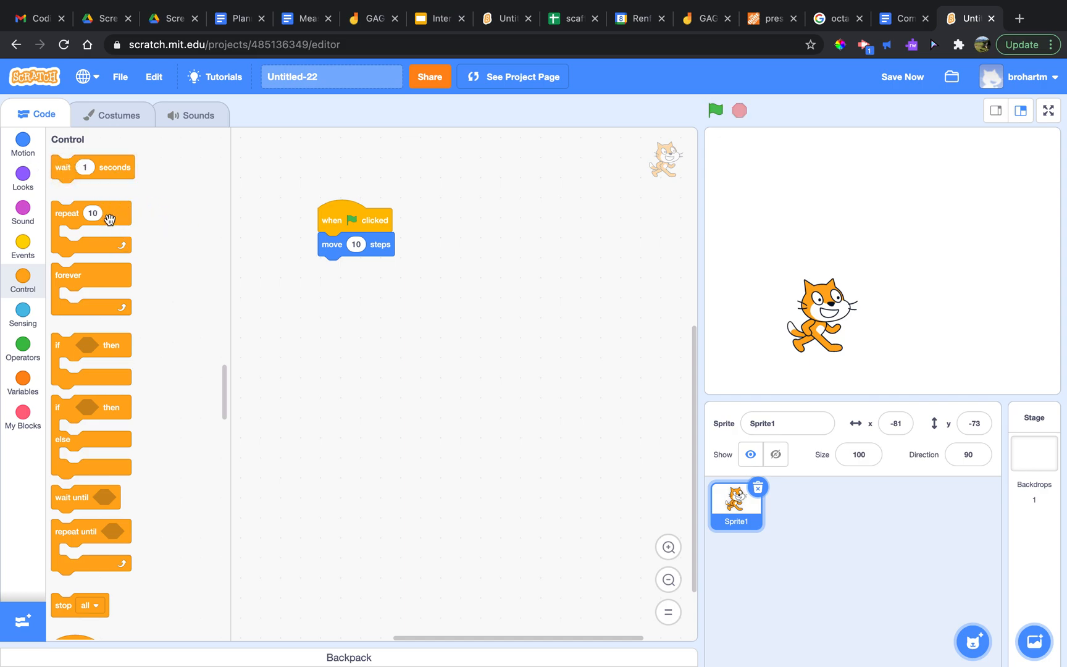
pyautogui.moveTo(91, 357)
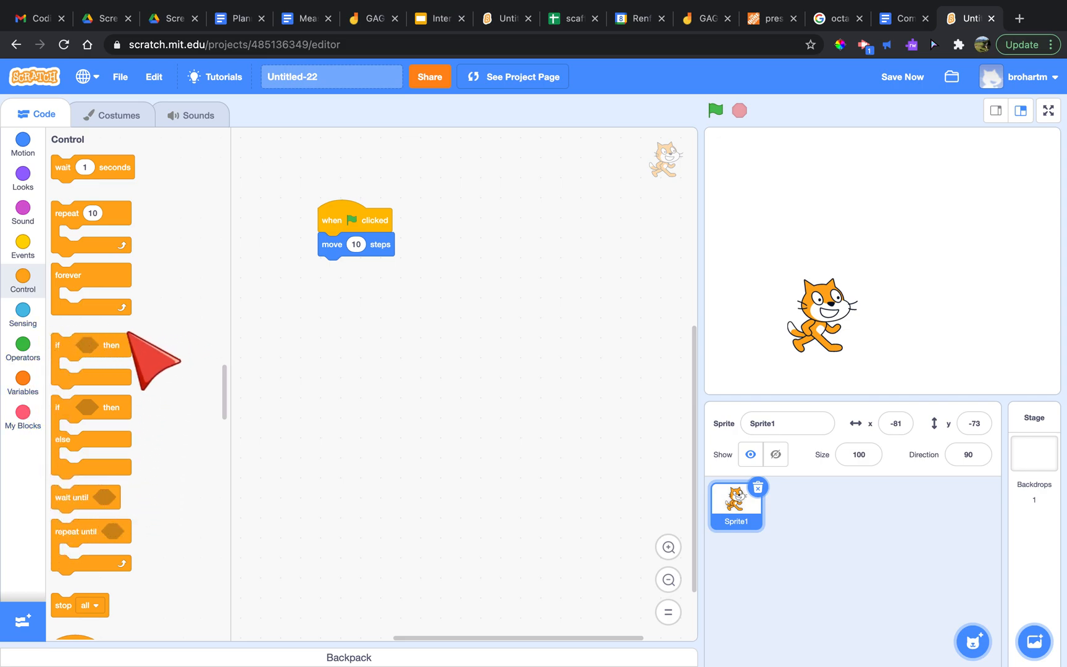
pyautogui.moveTo(55, 405)
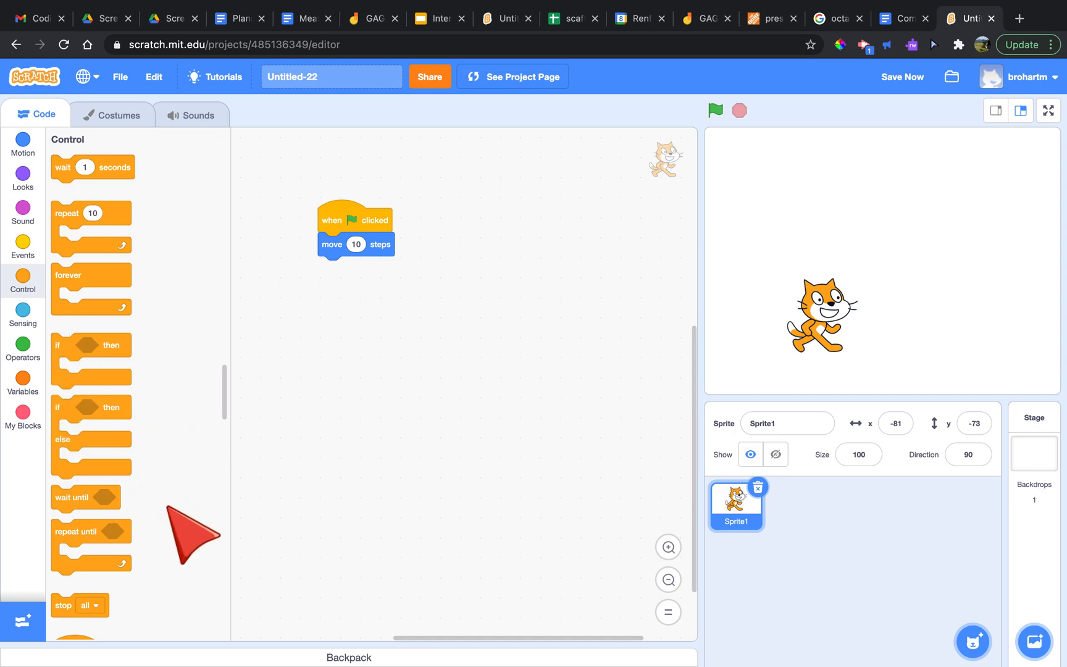
pyautogui.scroll(-3)
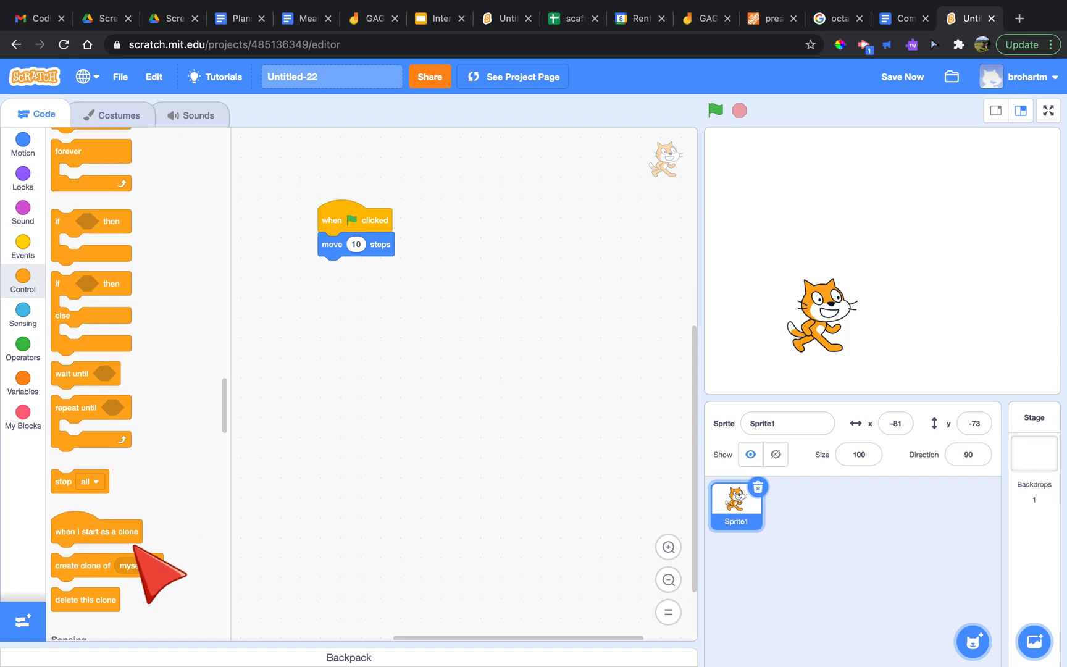
# Step: Browse the Sensing, Operators, Variables and My Blocks groups, ending on Sensing
pyautogui.click(22, 310)
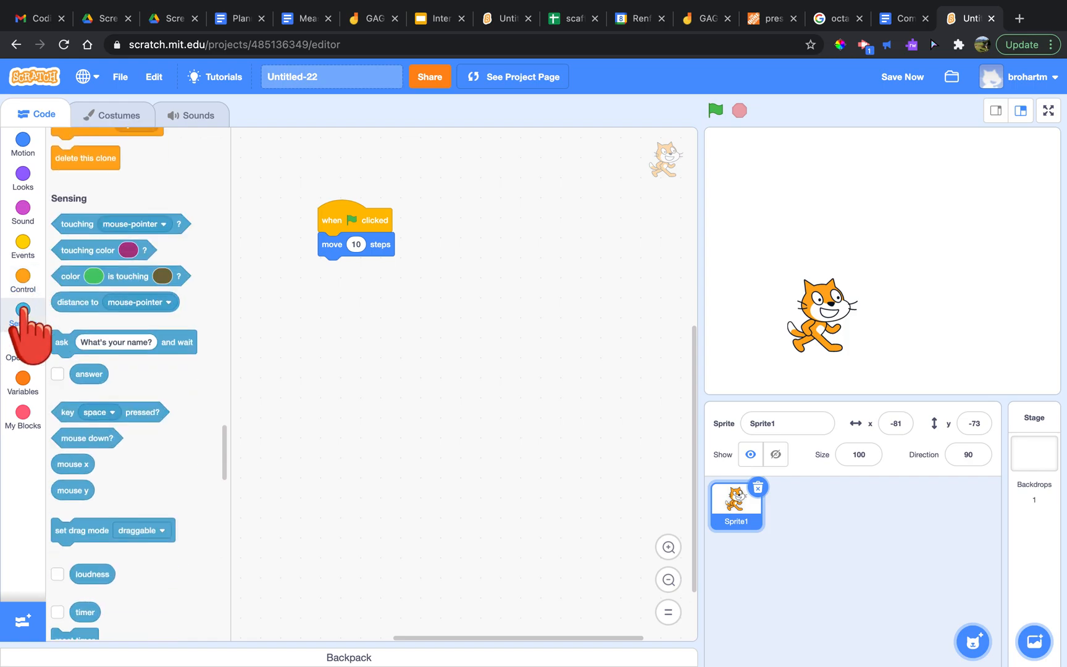
pyautogui.click(23, 347)
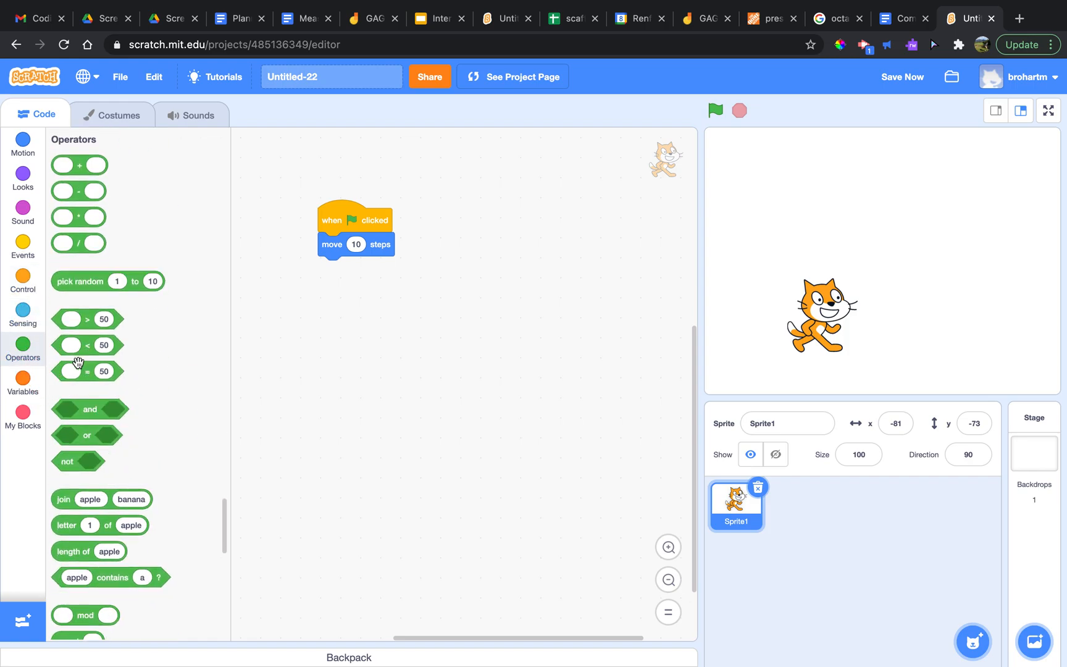
pyautogui.click(23, 379)
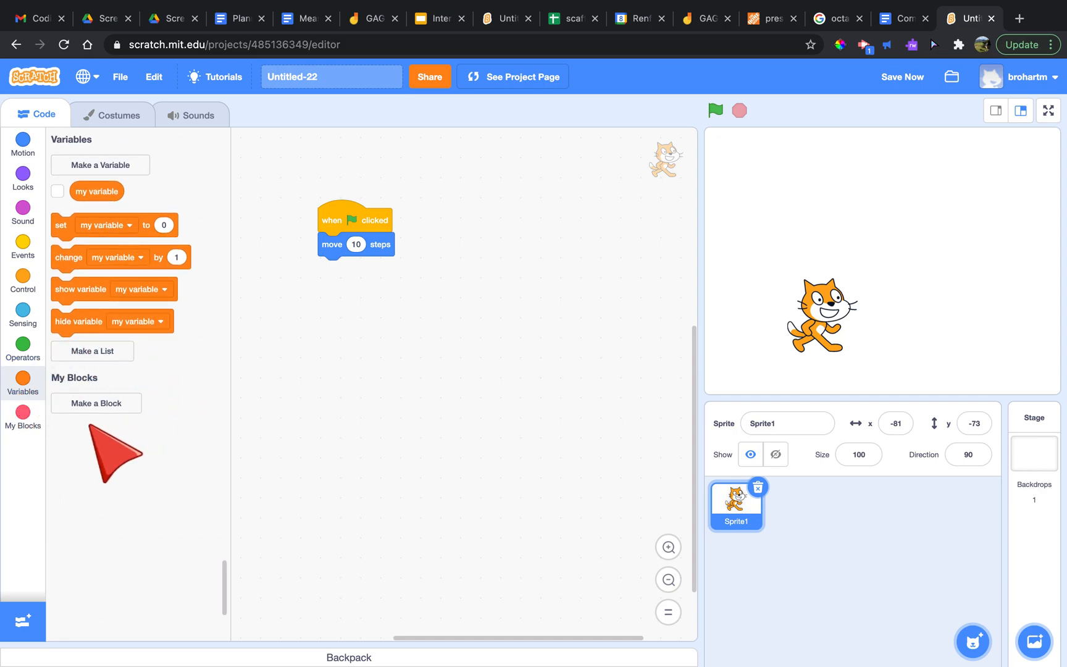
pyautogui.click(22, 417)
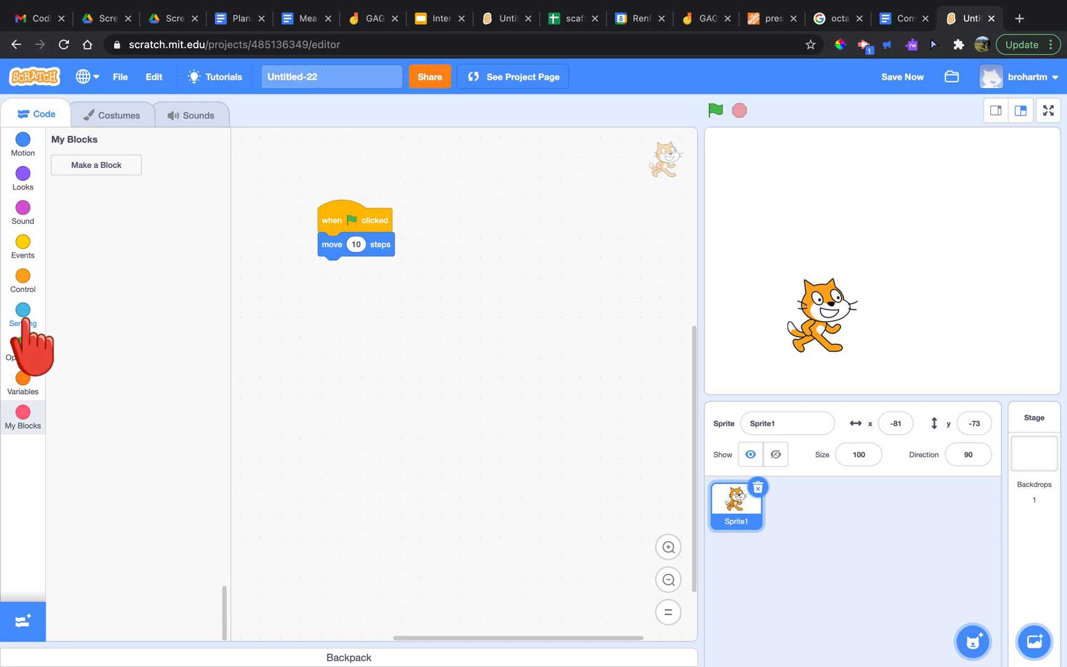
pyautogui.click(23, 315)
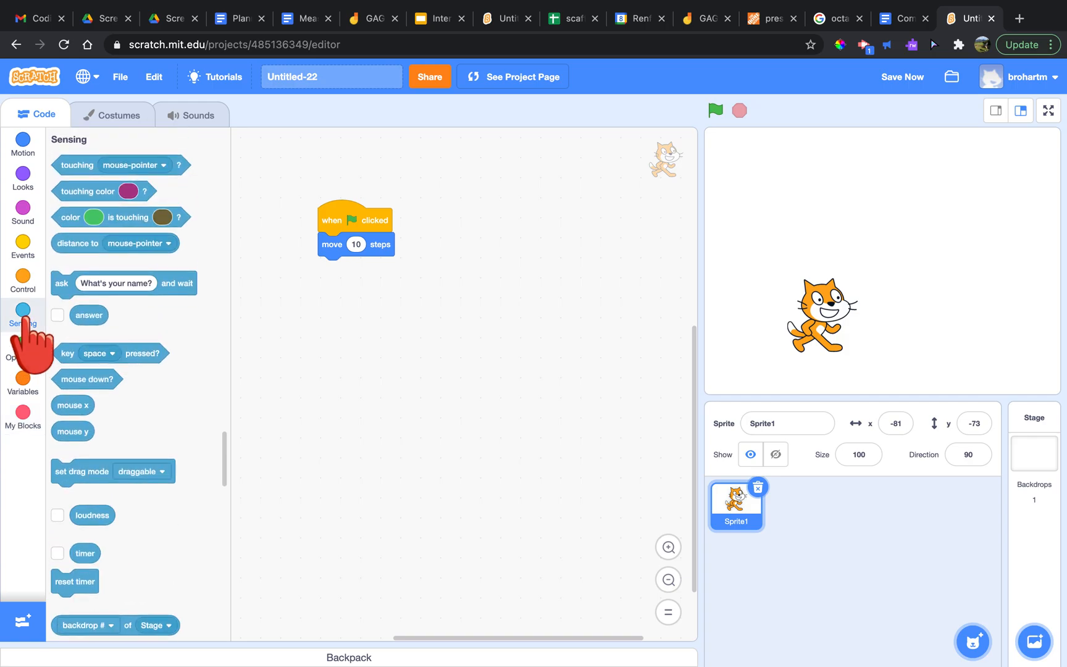